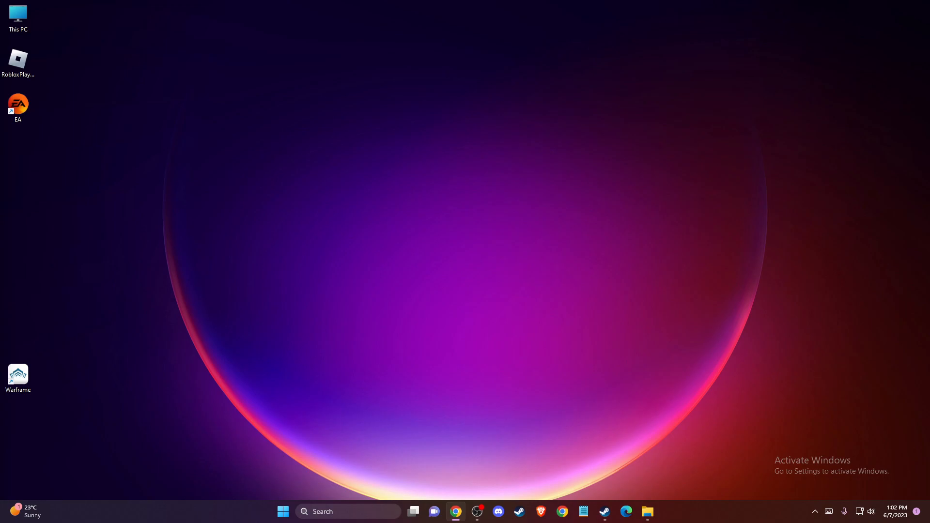
{"action": "mouse_move", "coordinate": [479, 422]}
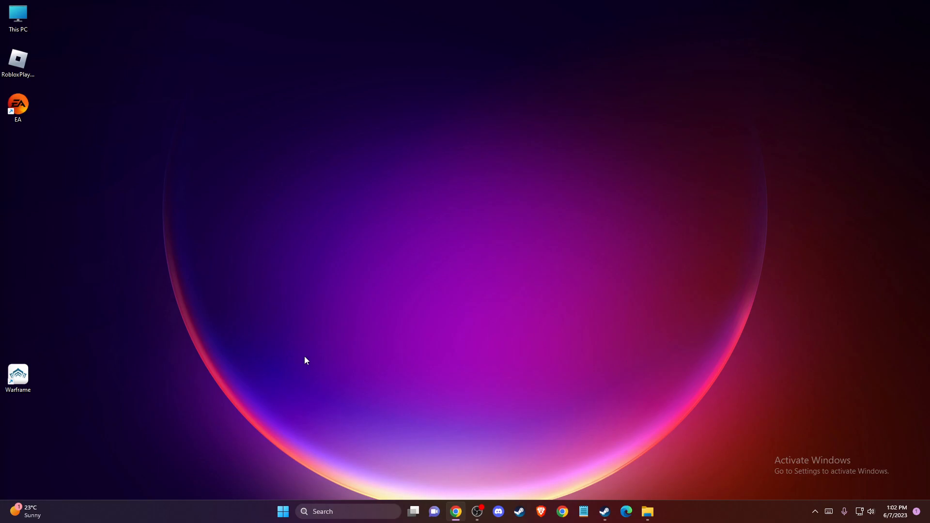
{"action": "mouse_move", "coordinate": [446, 364]}
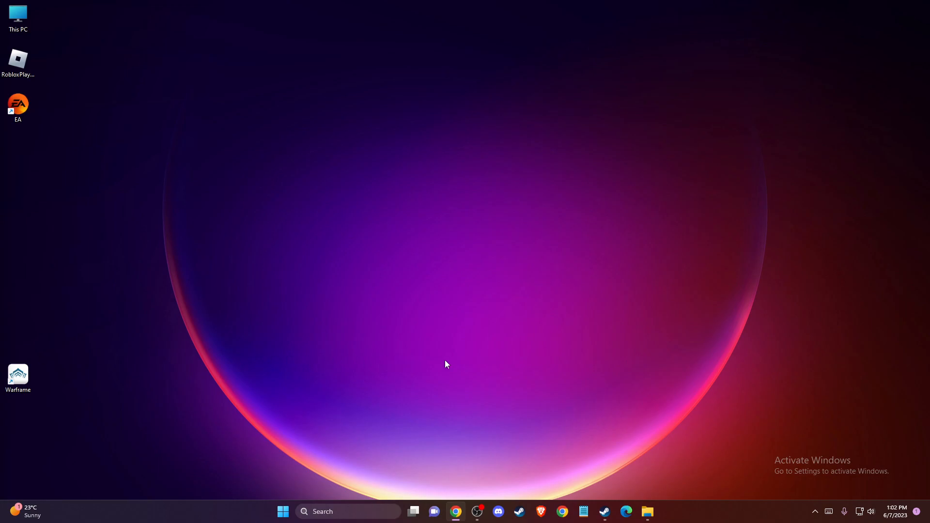
{"action": "mouse_move", "coordinate": [441, 364]}
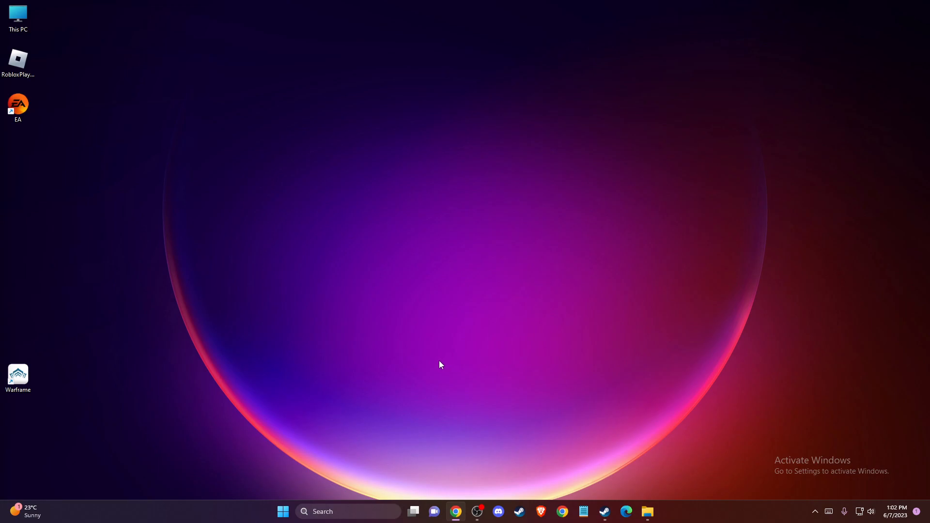
{"action": "mouse_move", "coordinate": [354, 475]}
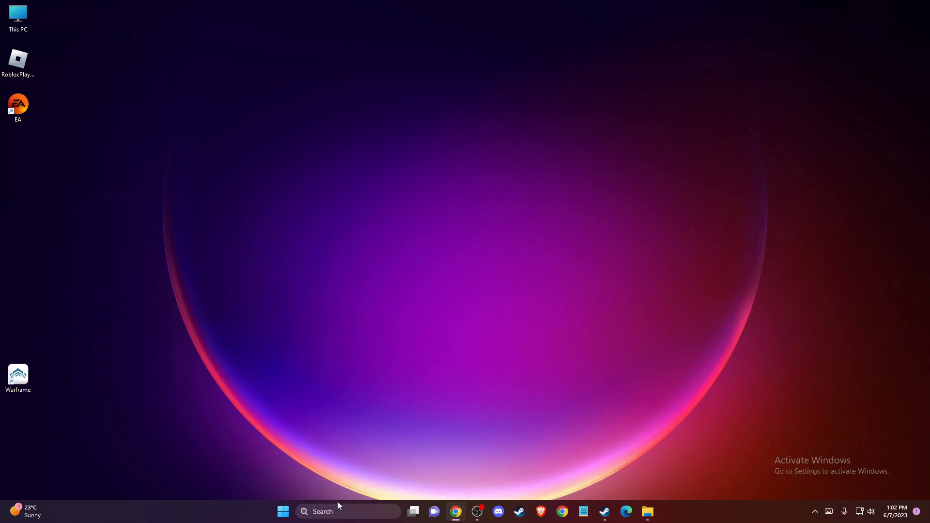
Launch GeForce Experience via search and view its Drivers page showing Game Ready Driver 535.98.
{"action": "type", "text": "GEF"}
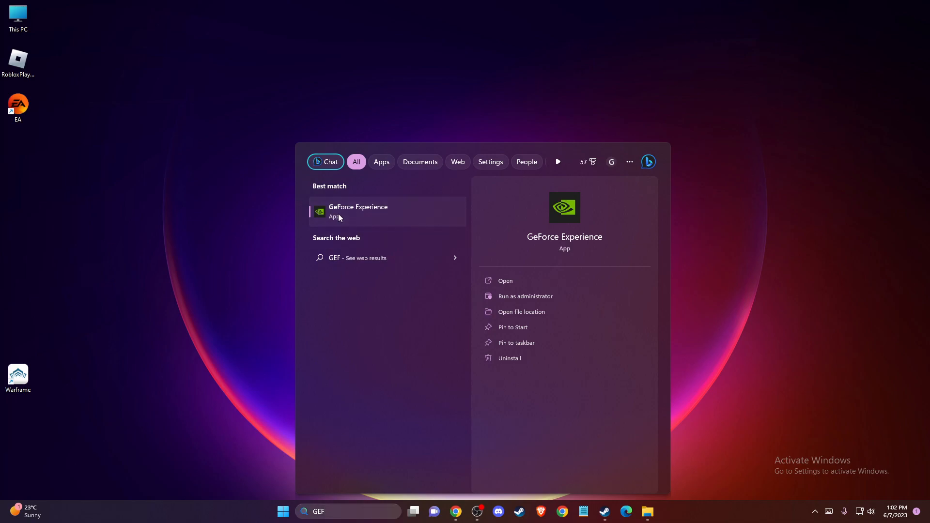
{"action": "left_click", "coordinate": [358, 211]}
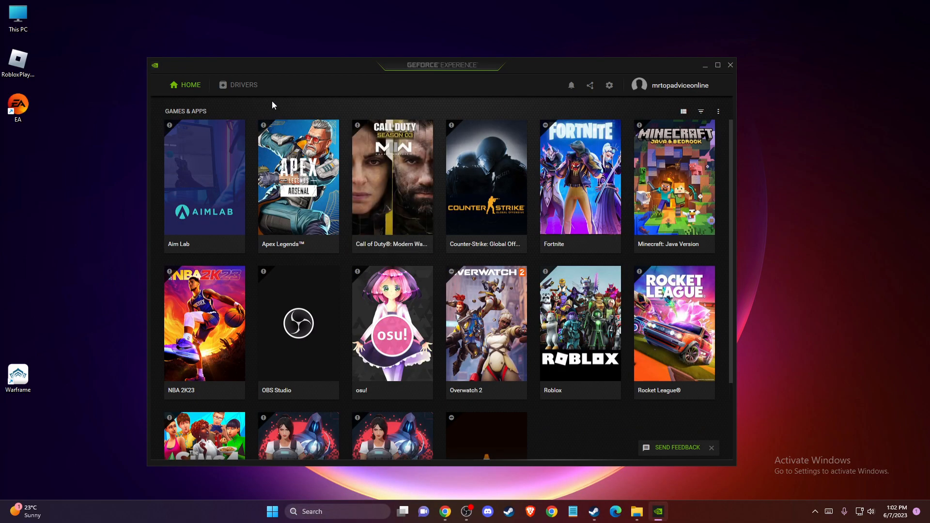
{"action": "left_click", "coordinate": [243, 85]}
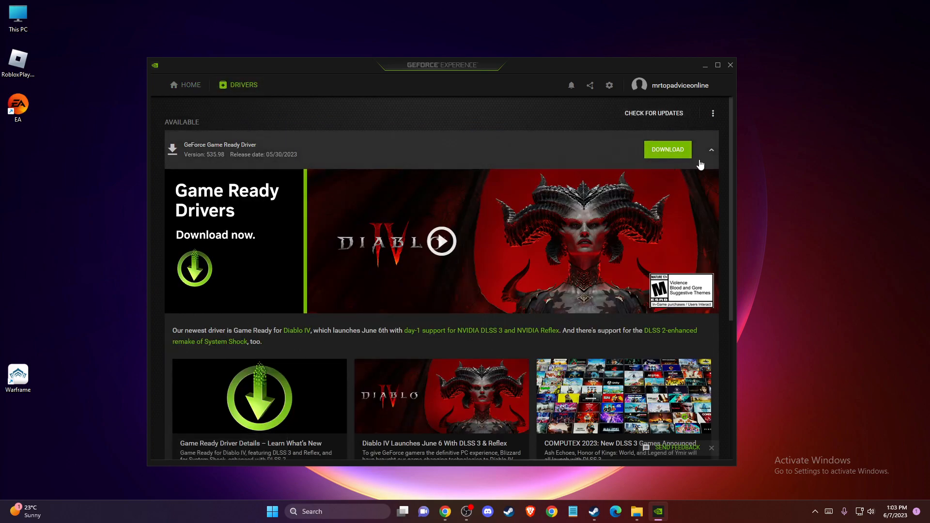
{"action": "mouse_move", "coordinate": [391, 176]}
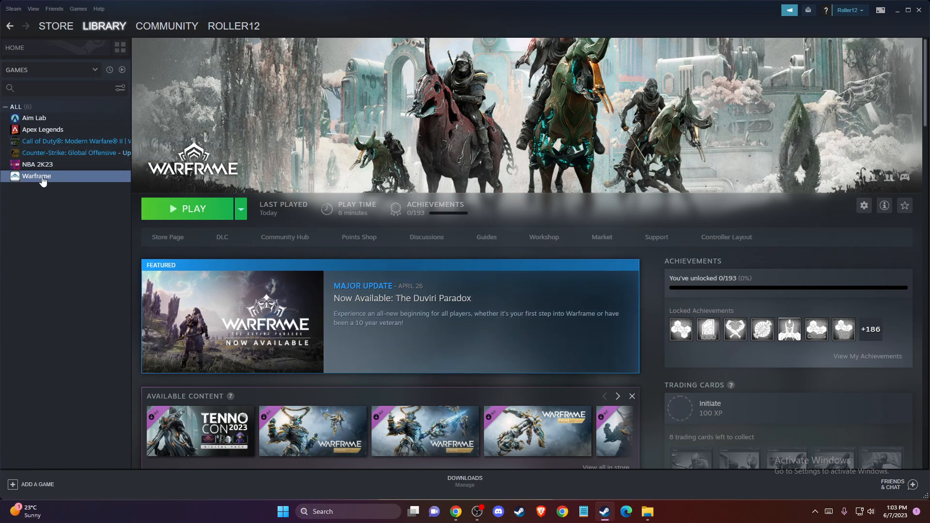
Verify integrity of Warframe's game files from its Local Files properties.
{"action": "right_click", "coordinate": [36, 176]}
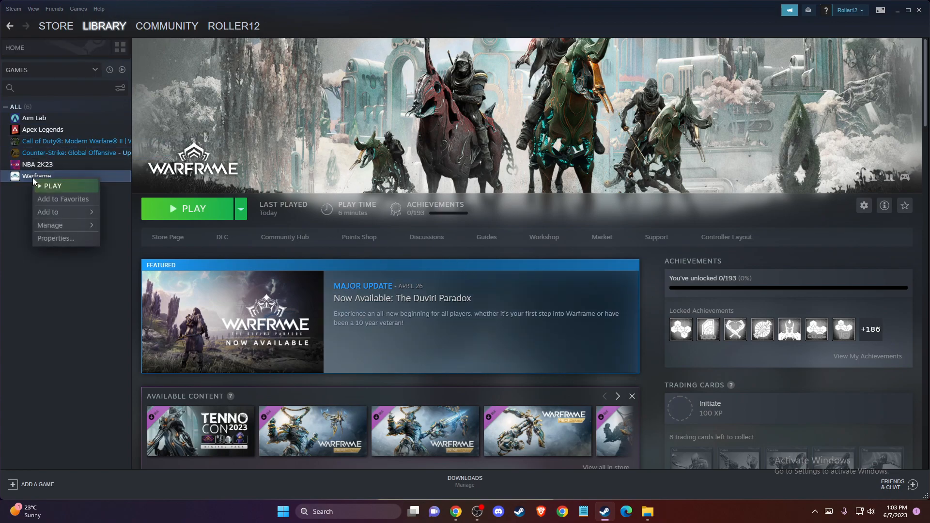
{"action": "left_click", "coordinate": [56, 238]}
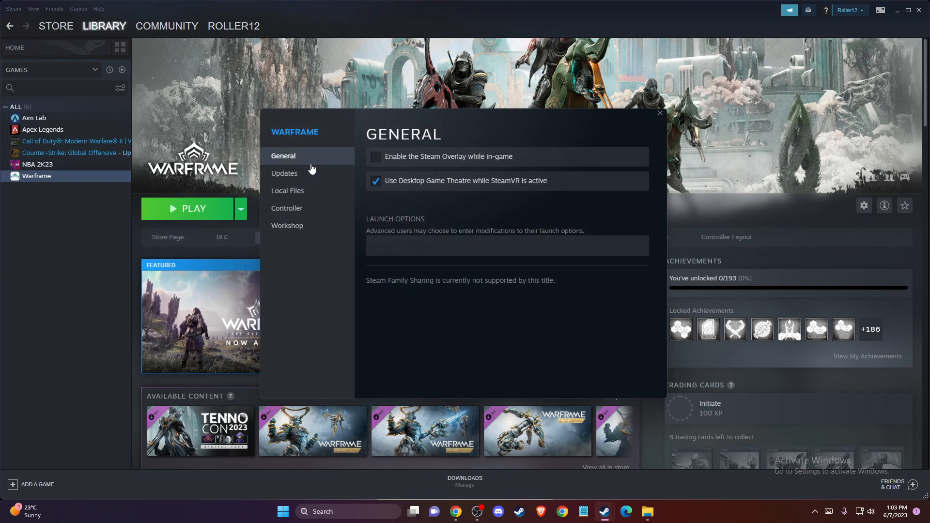
{"action": "left_click", "coordinate": [287, 191]}
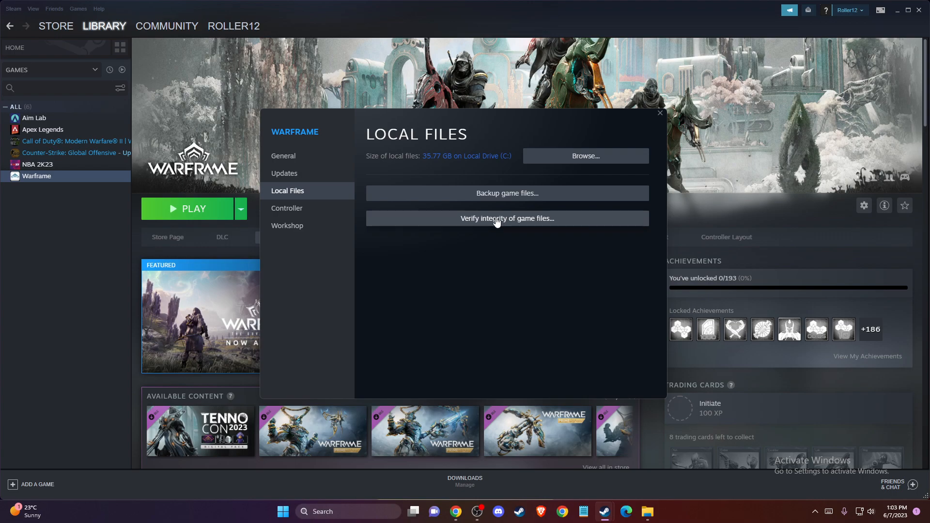
{"action": "mouse_move", "coordinate": [483, 224]}
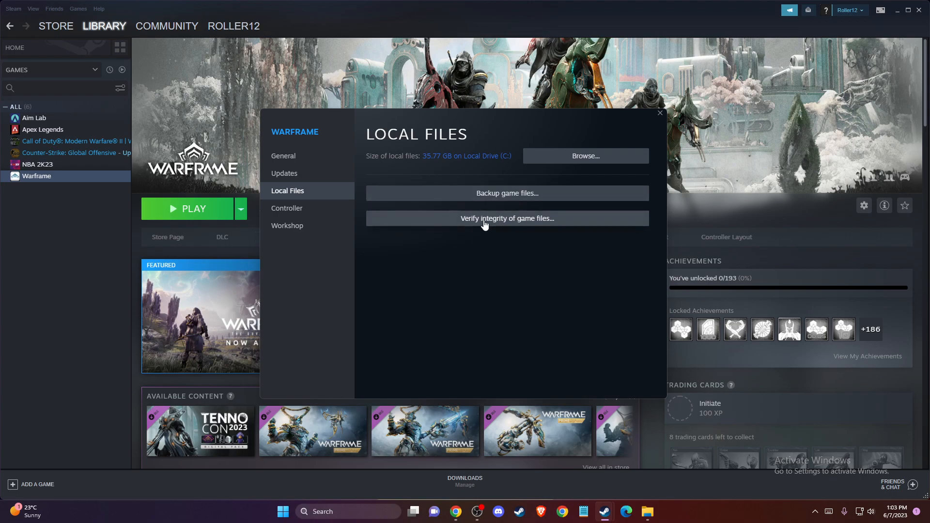
{"action": "left_click", "coordinate": [658, 113]}
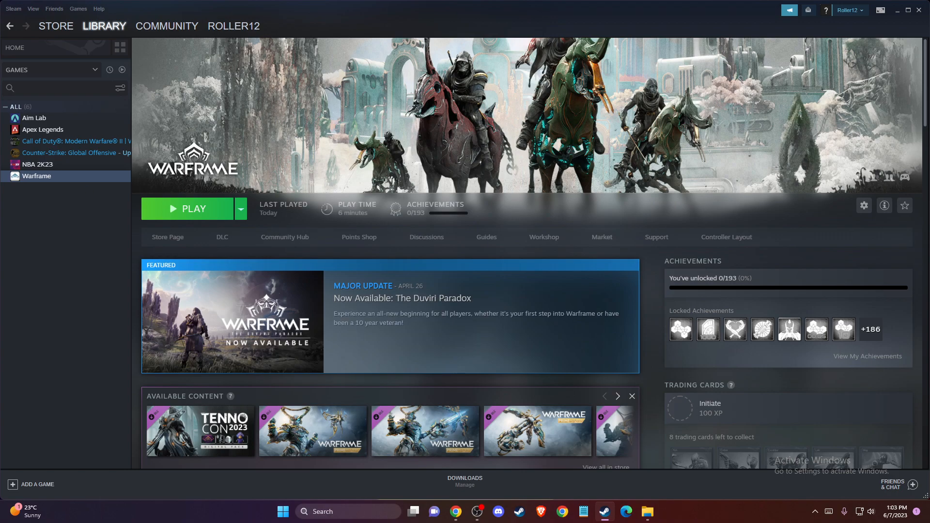
{"action": "mouse_move", "coordinate": [16, 229]}
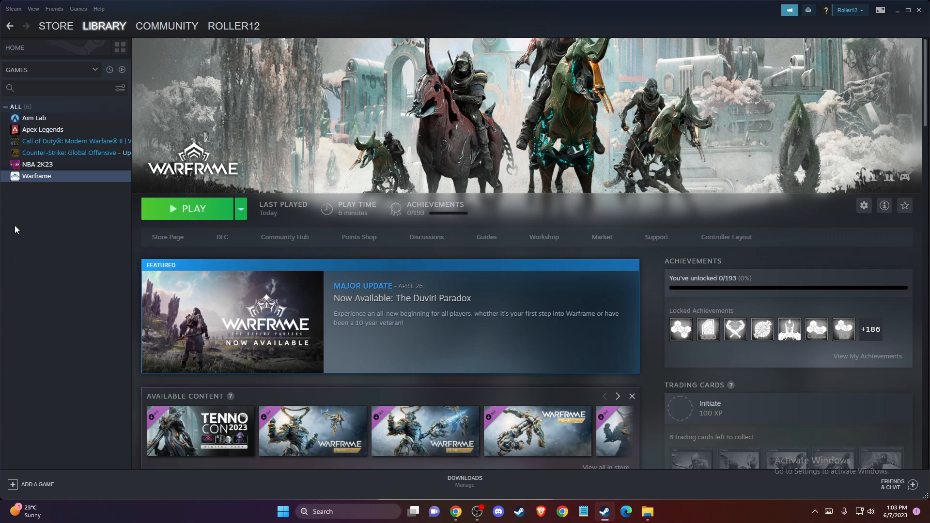
{"action": "mouse_move", "coordinate": [243, 199]}
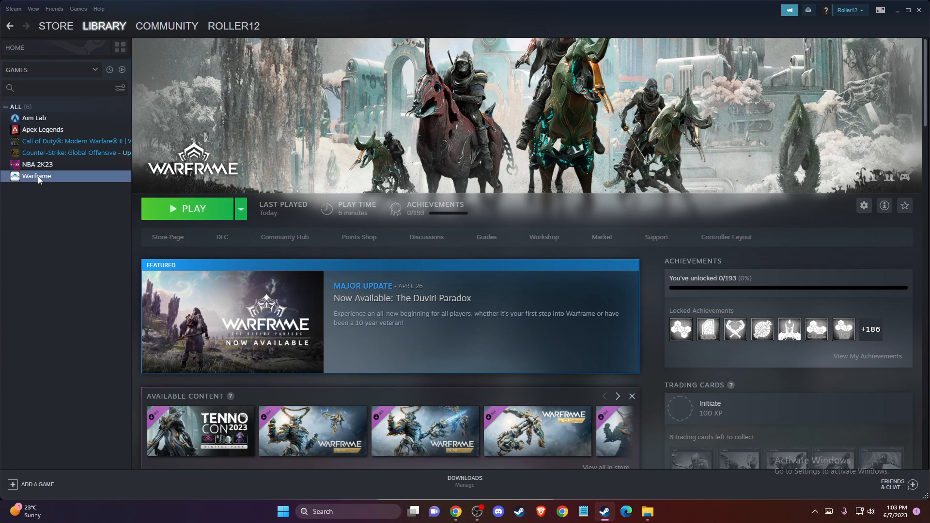
Open Warframe's Properties on the Updates section to view automatic update options.
{"action": "left_click", "coordinate": [863, 206]}
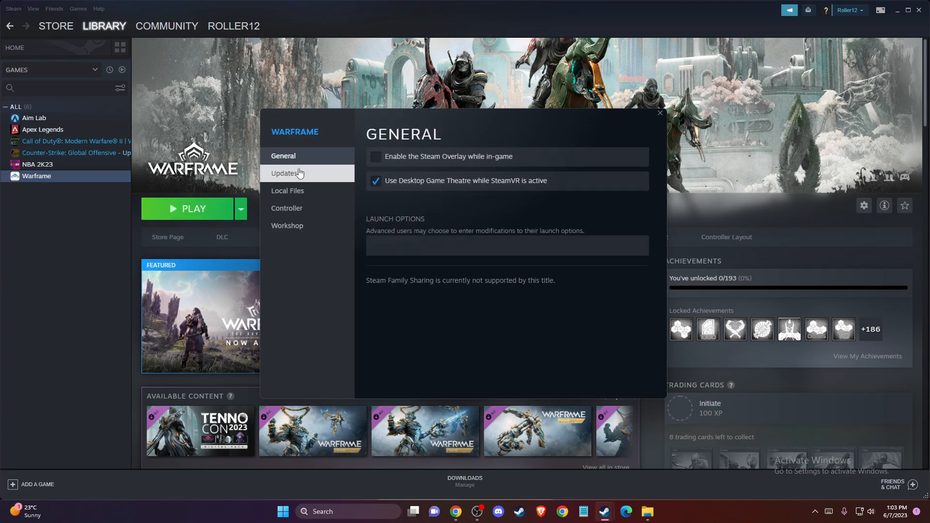
{"action": "left_click", "coordinate": [285, 173]}
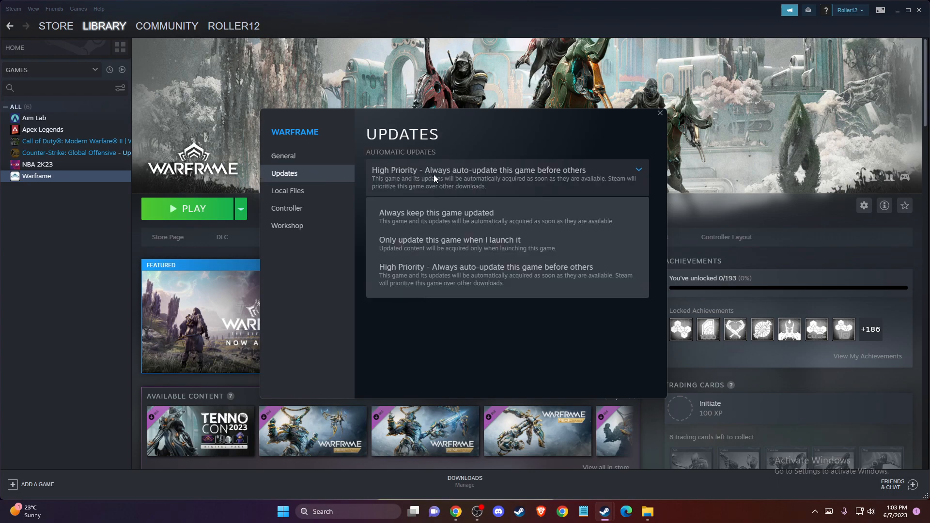
{"action": "mouse_move", "coordinate": [415, 274]}
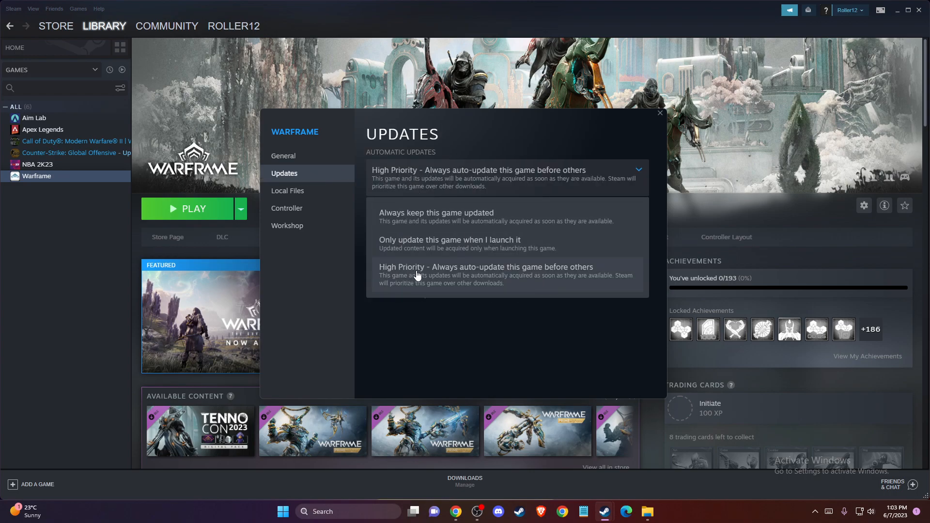
{"action": "mouse_move", "coordinate": [490, 276]}
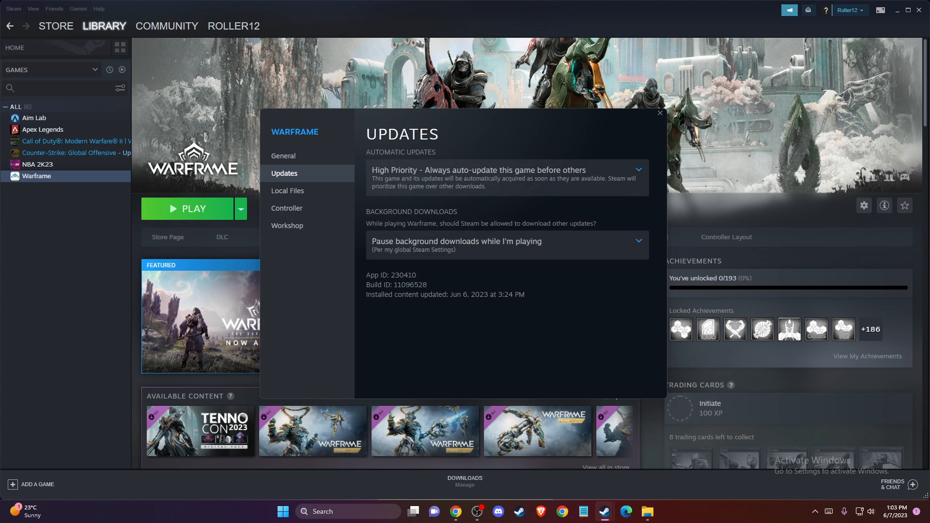
{"action": "mouse_move", "coordinate": [662, 122]}
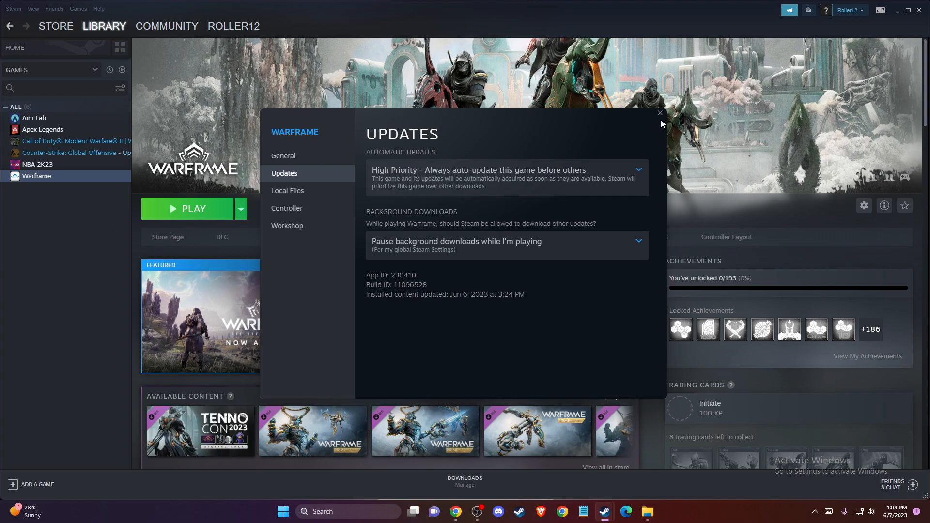
Search Start for Windows Defender Firewall and launch it.
{"action": "left_click", "coordinate": [659, 113]}
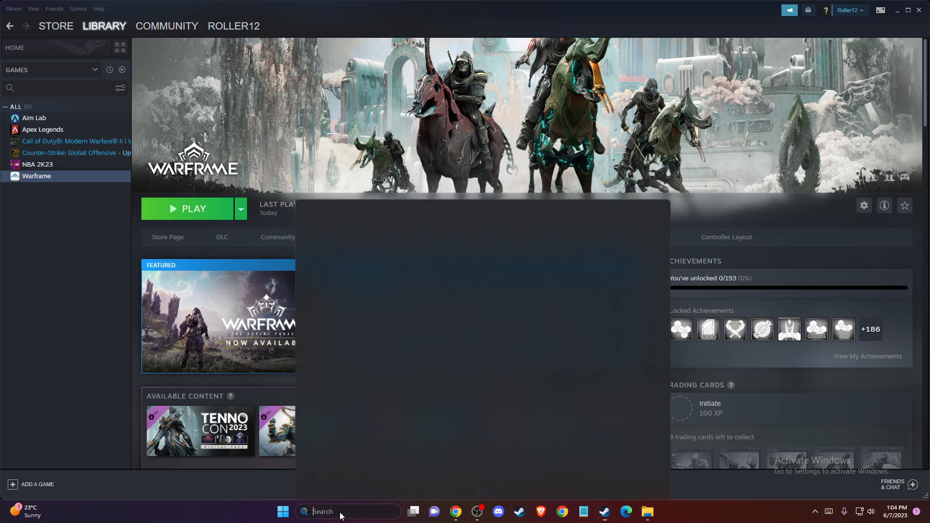
{"action": "left_click", "coordinate": [283, 511]}
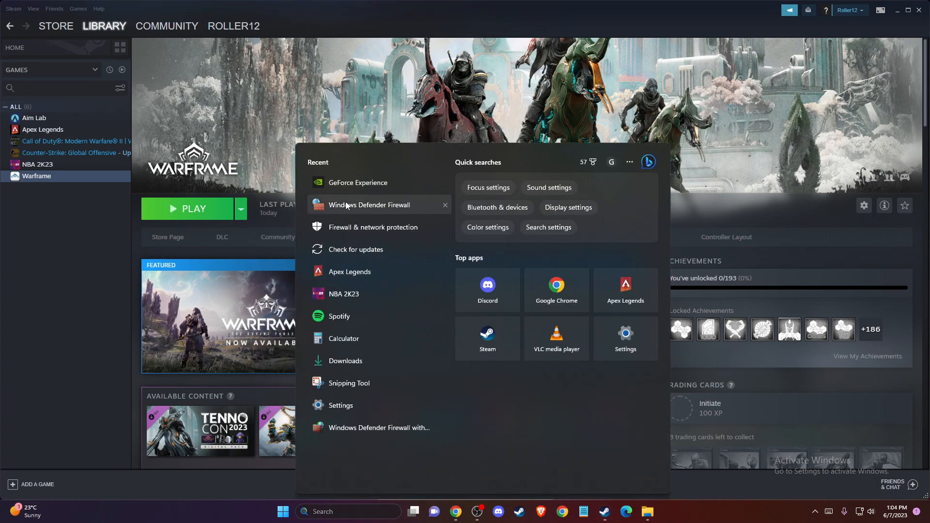
{"action": "left_click", "coordinate": [368, 204]}
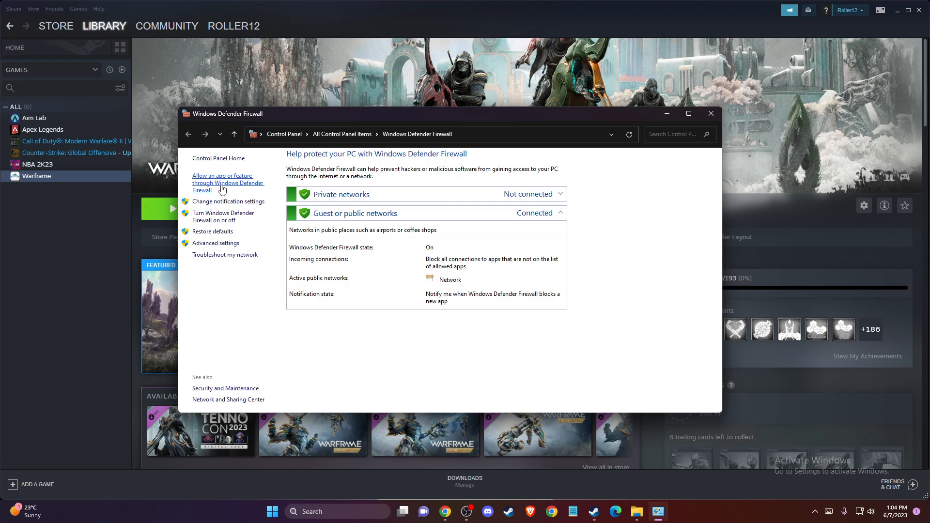
Open the allowed apps list and start adding another app.
{"action": "left_click", "coordinate": [227, 182]}
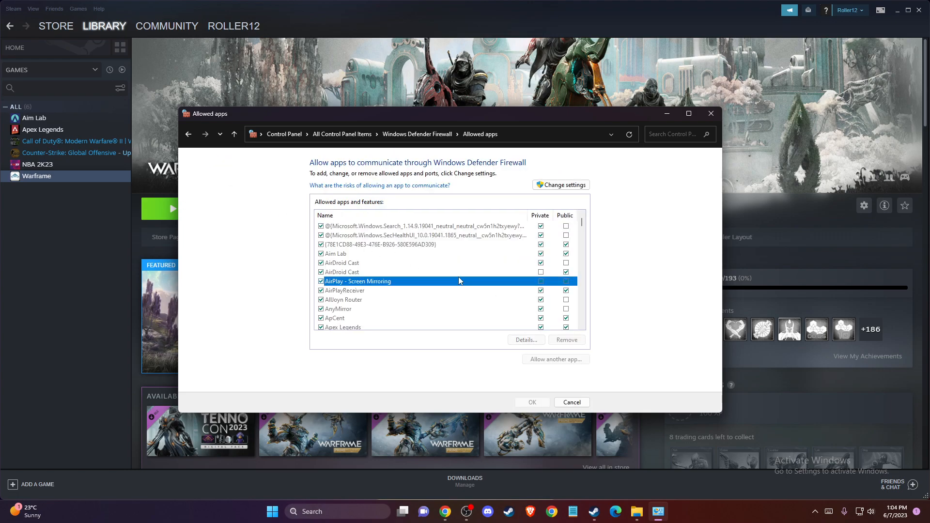
{"action": "scroll", "scroll_direction": "down", "scroll_amount": 3}
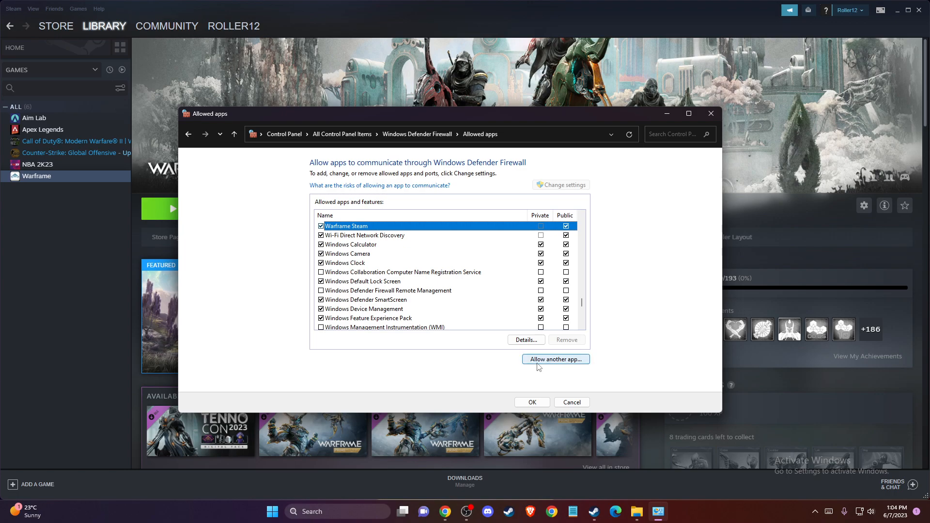
{"action": "left_click", "coordinate": [555, 359]}
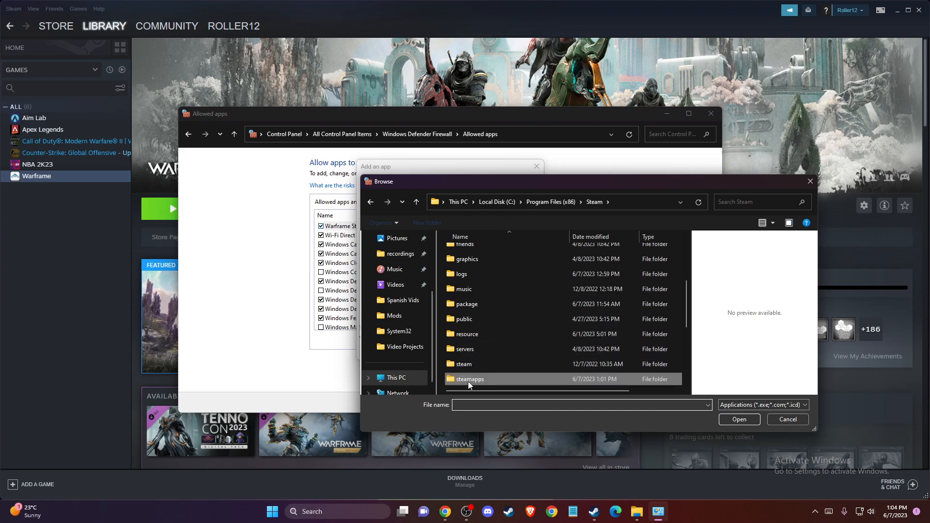
Browse to steamapps\common\Warframe and add Warframe.x64 to the firewall's allowed apps.
{"action": "double_click", "coordinate": [468, 379]}
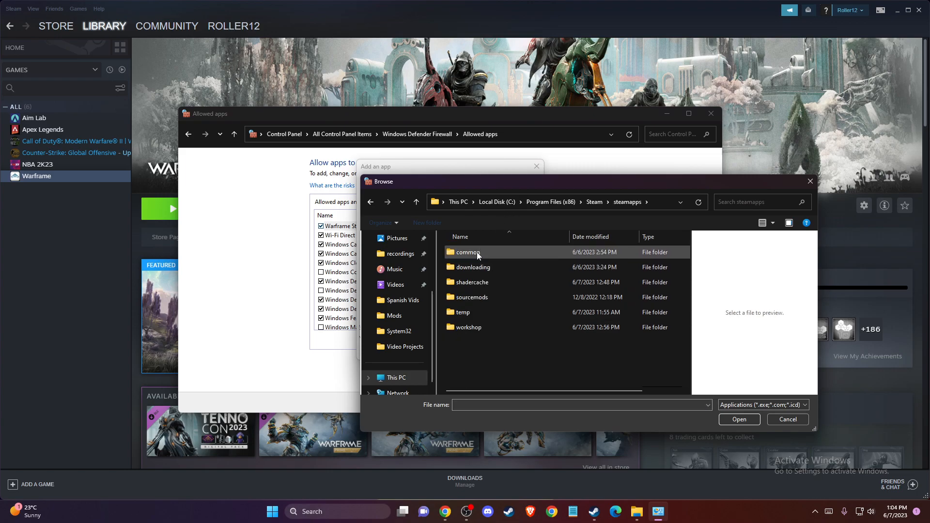
{"action": "double_click", "coordinate": [467, 252]}
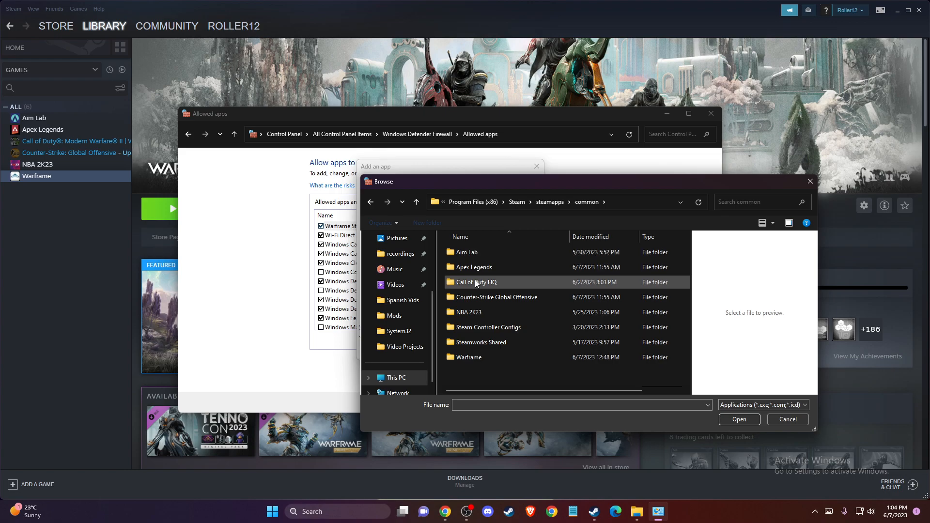
{"action": "double_click", "coordinate": [469, 357]}
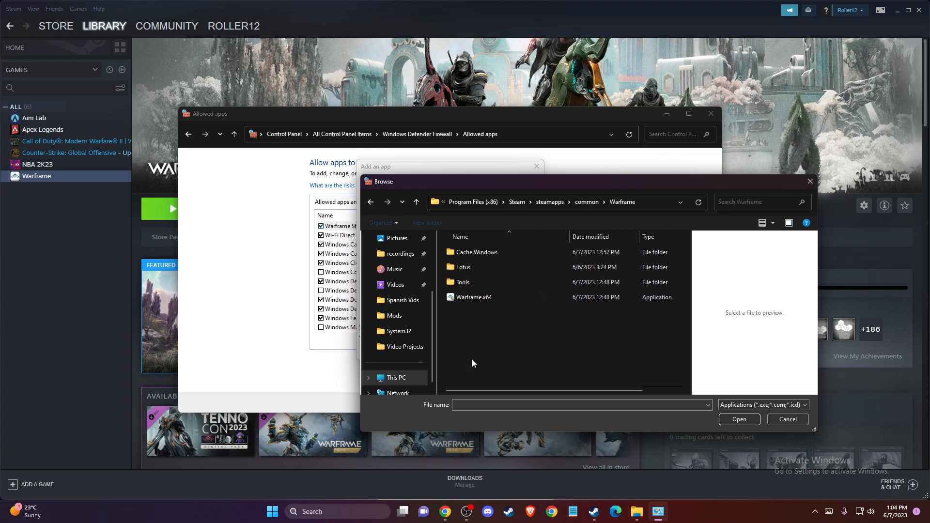
{"action": "left_click", "coordinate": [473, 297]}
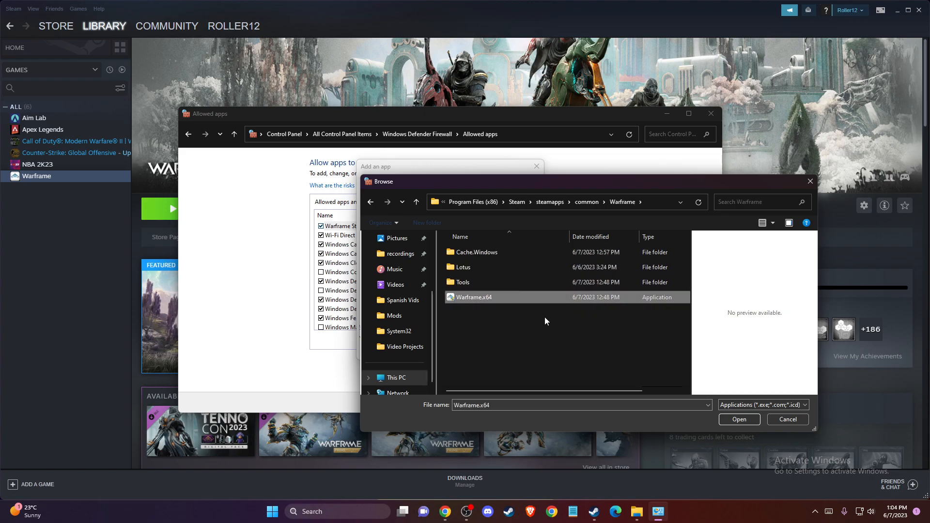
{"action": "left_click", "coordinate": [739, 419]}
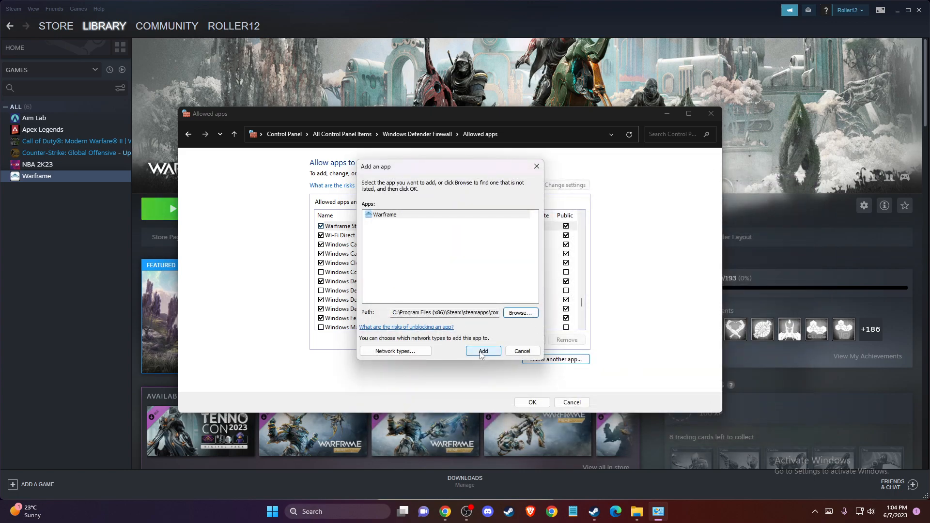
{"action": "left_click", "coordinate": [483, 351]}
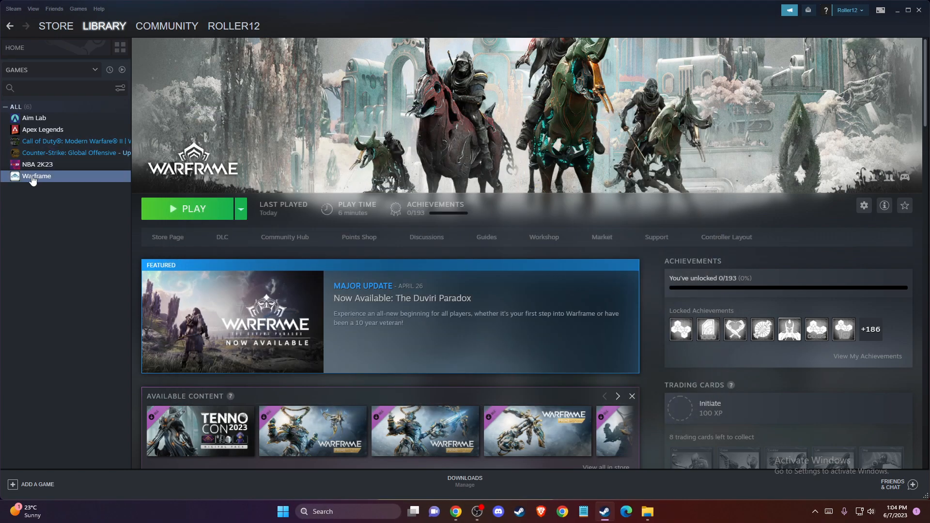
Browse Warframe's installation folder from Local Files in its Steam properties.
{"action": "right_click", "coordinate": [37, 176]}
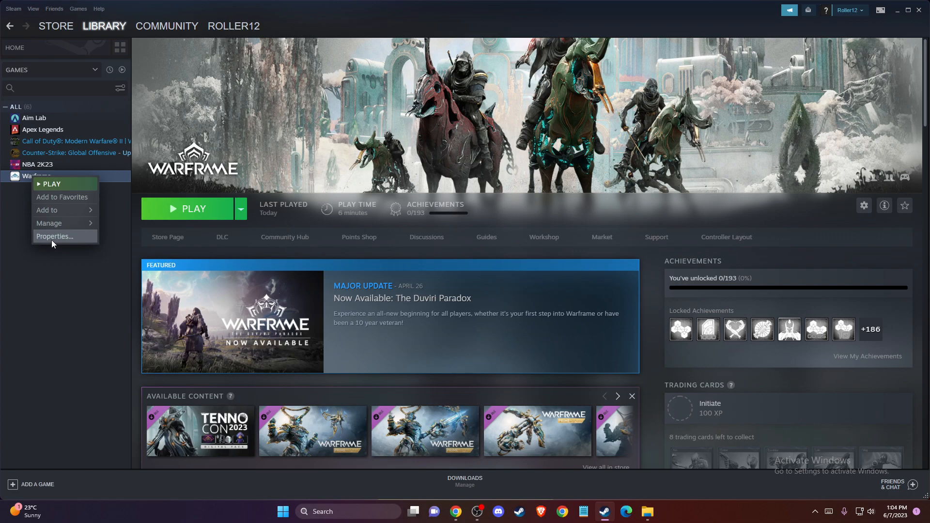
{"action": "left_click", "coordinate": [54, 235]}
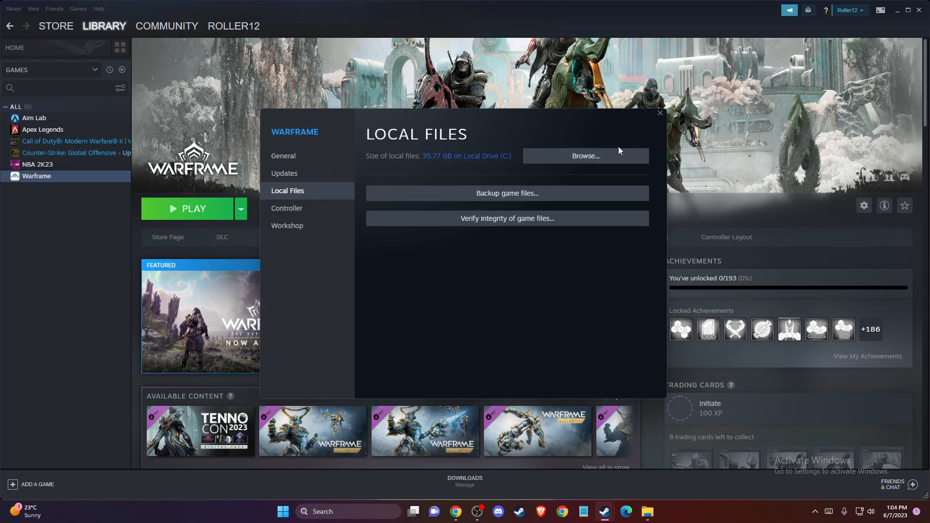
{"action": "left_click", "coordinate": [584, 155]}
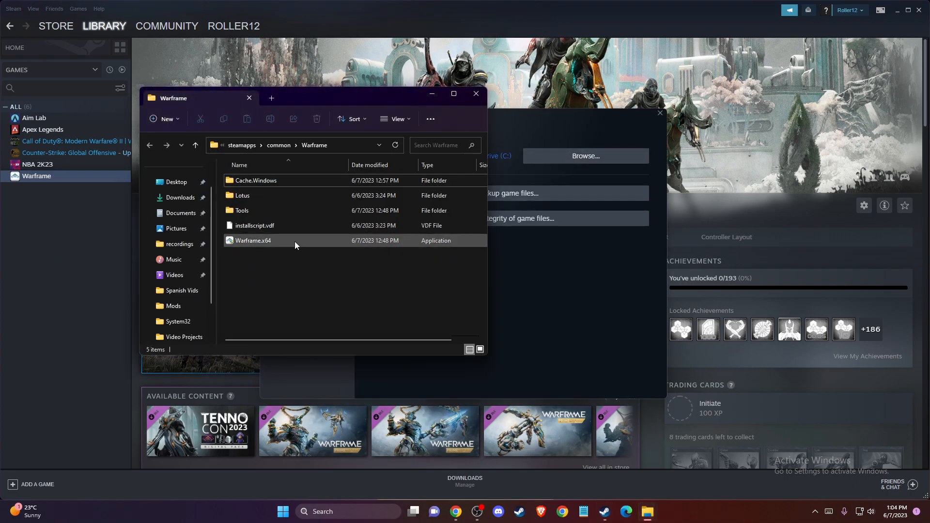
{"action": "mouse_move", "coordinate": [267, 243]}
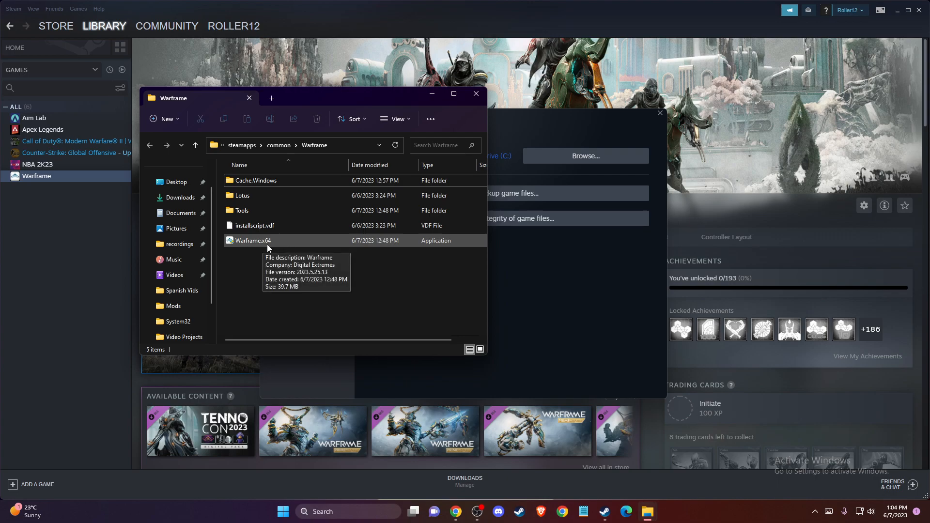
Set Warframe.x64 to Windows 8 compatibility mode and close its folder window.
{"action": "right_click", "coordinate": [252, 240]}
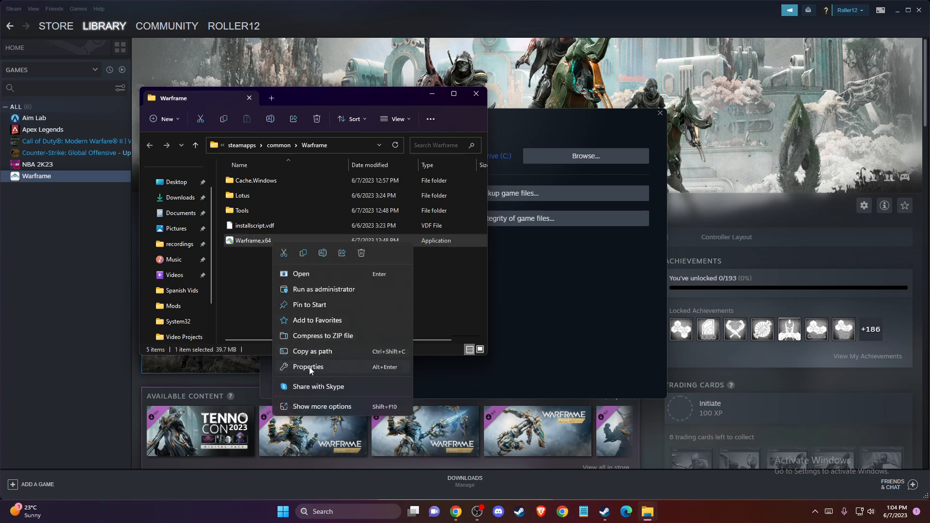
{"action": "left_click", "coordinate": [307, 367]}
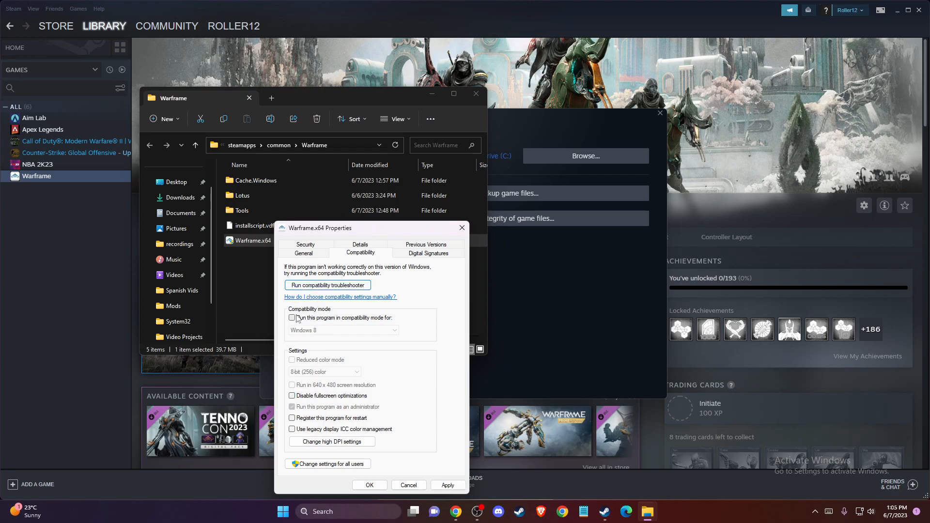
{"action": "left_click", "coordinate": [291, 318]}
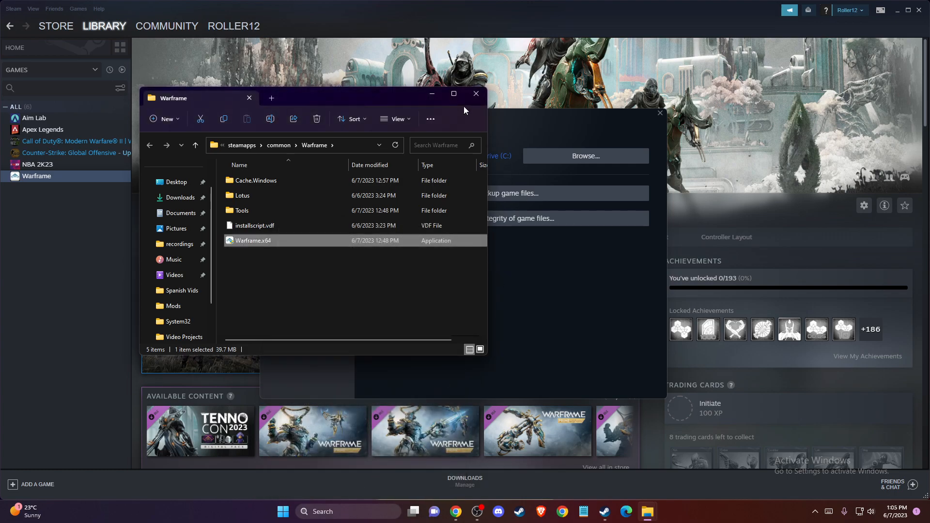
{"action": "left_click", "coordinate": [475, 94]}
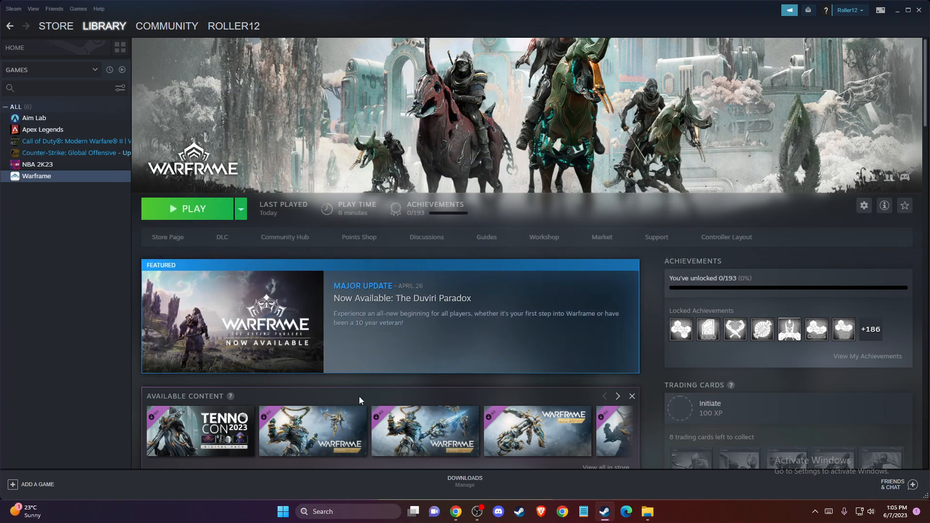